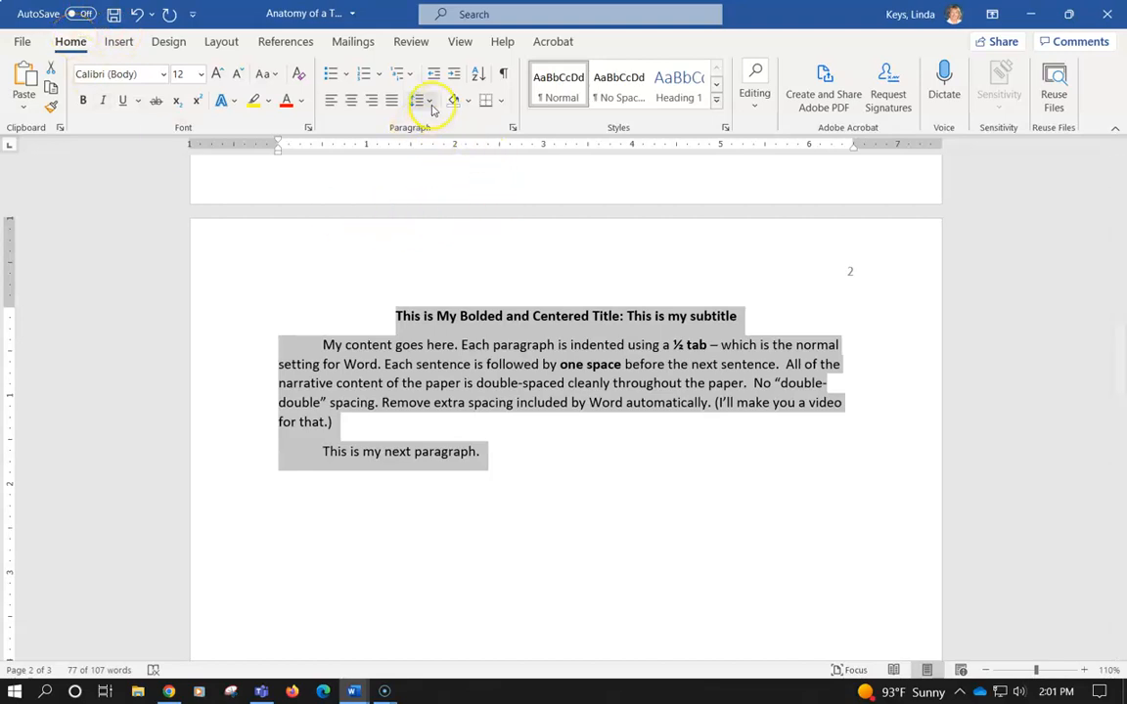
# Open the Line and Paragraph Spacing dropdown for the selected page 2 title and paragraphs.
pyautogui.click(431, 101)
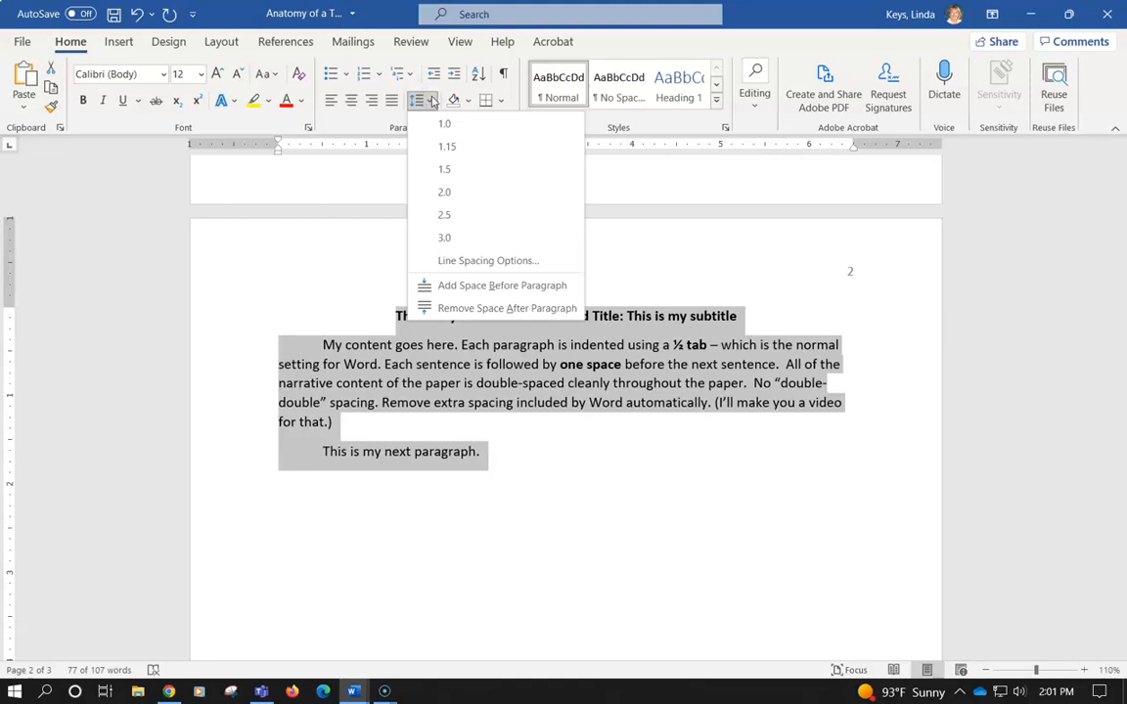
pyautogui.moveTo(457, 260)
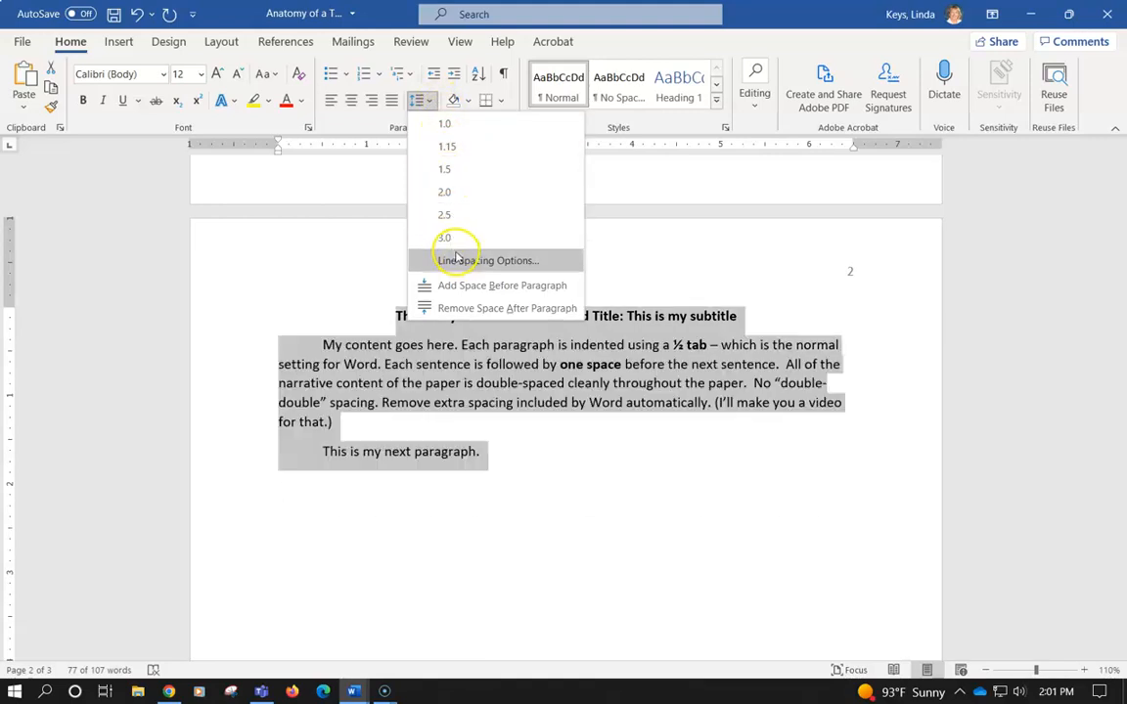
# Set the selected text to Double line spacing with 0 pt spacing after paragraphs.
pyautogui.click(487, 261)
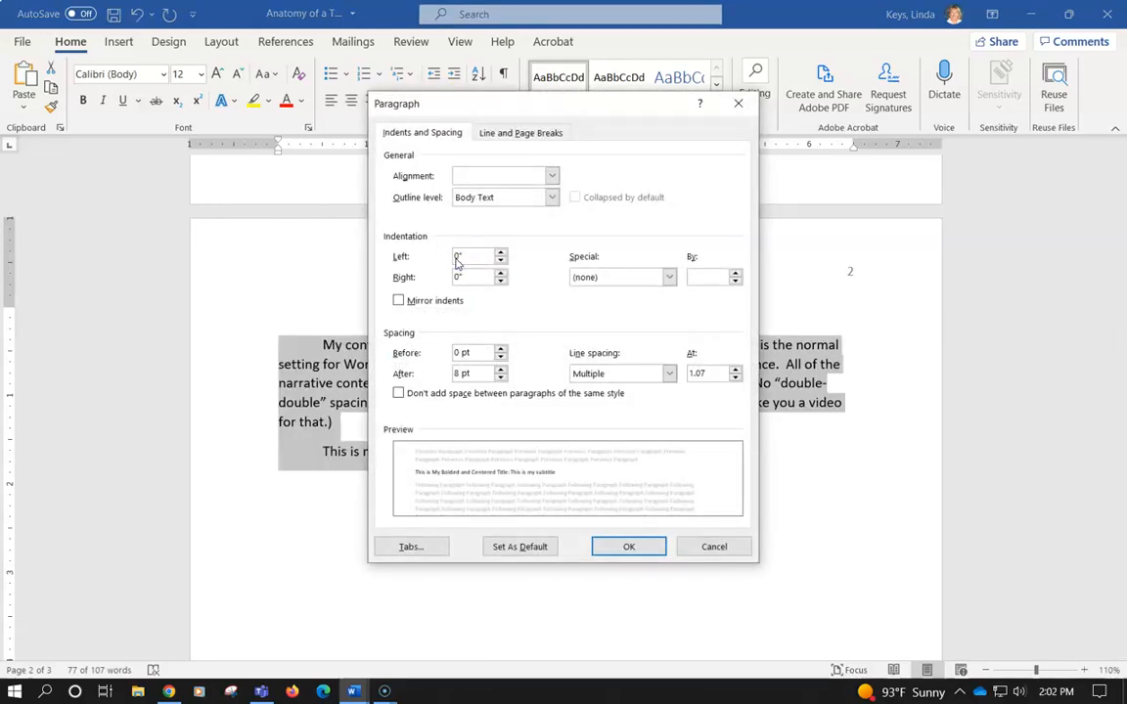
pyautogui.moveTo(555, 384)
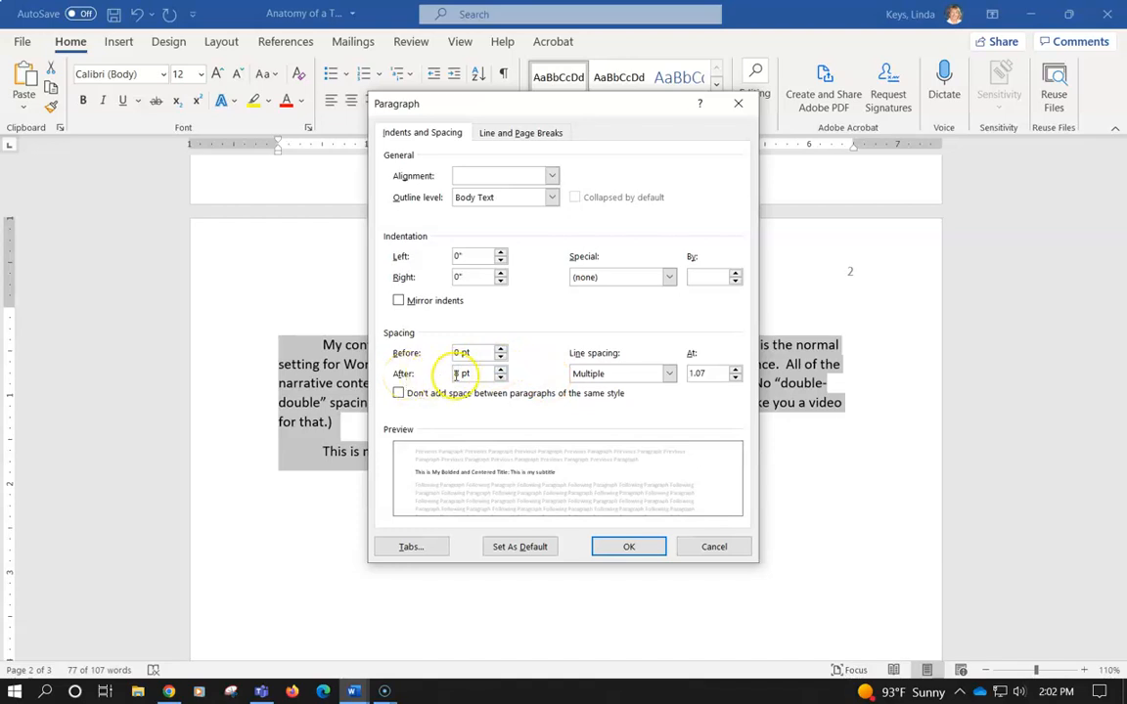
pyautogui.write('8')
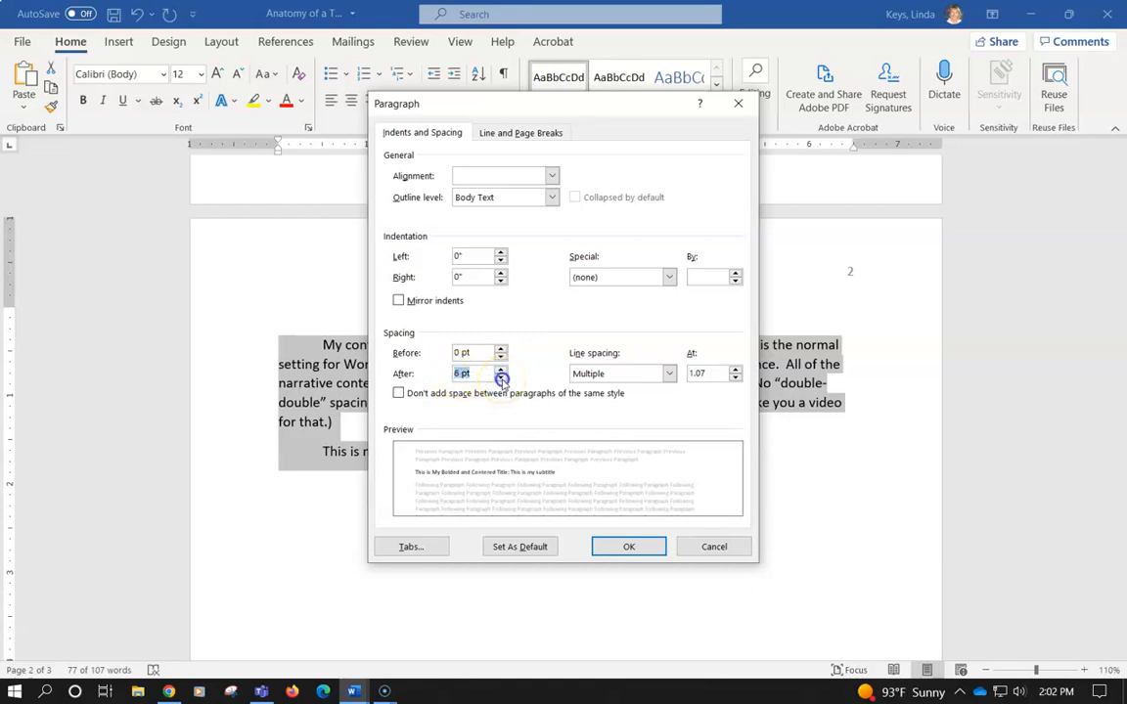
pyautogui.click(501, 376)
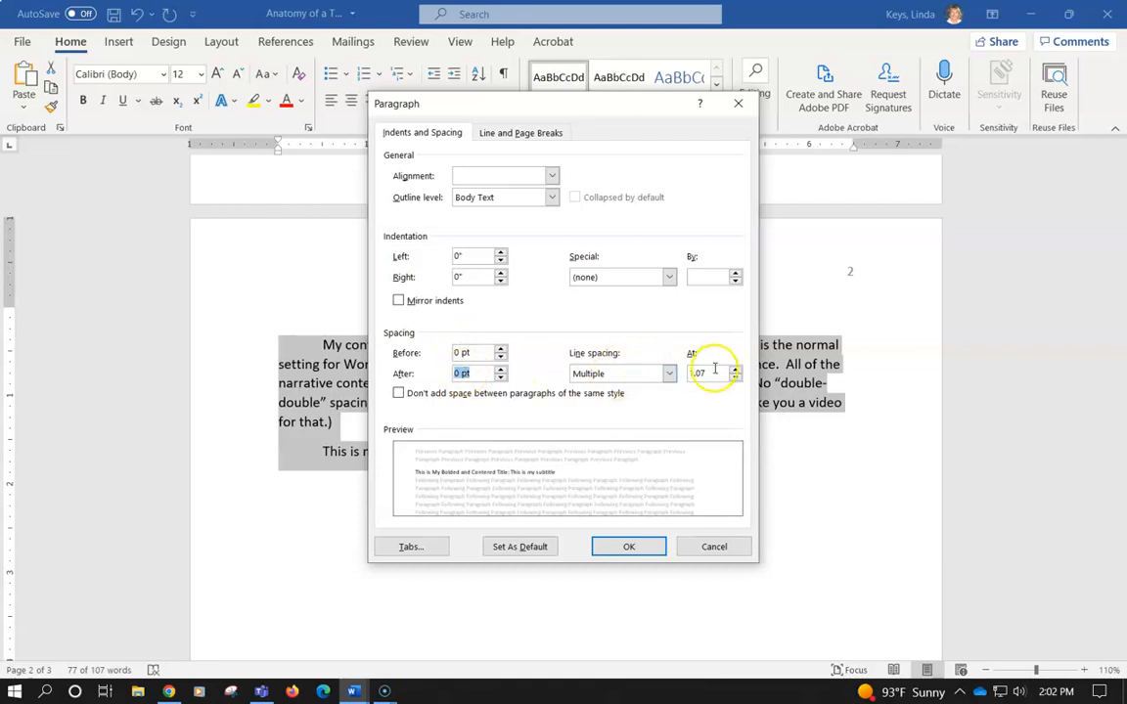
pyautogui.click(668, 372)
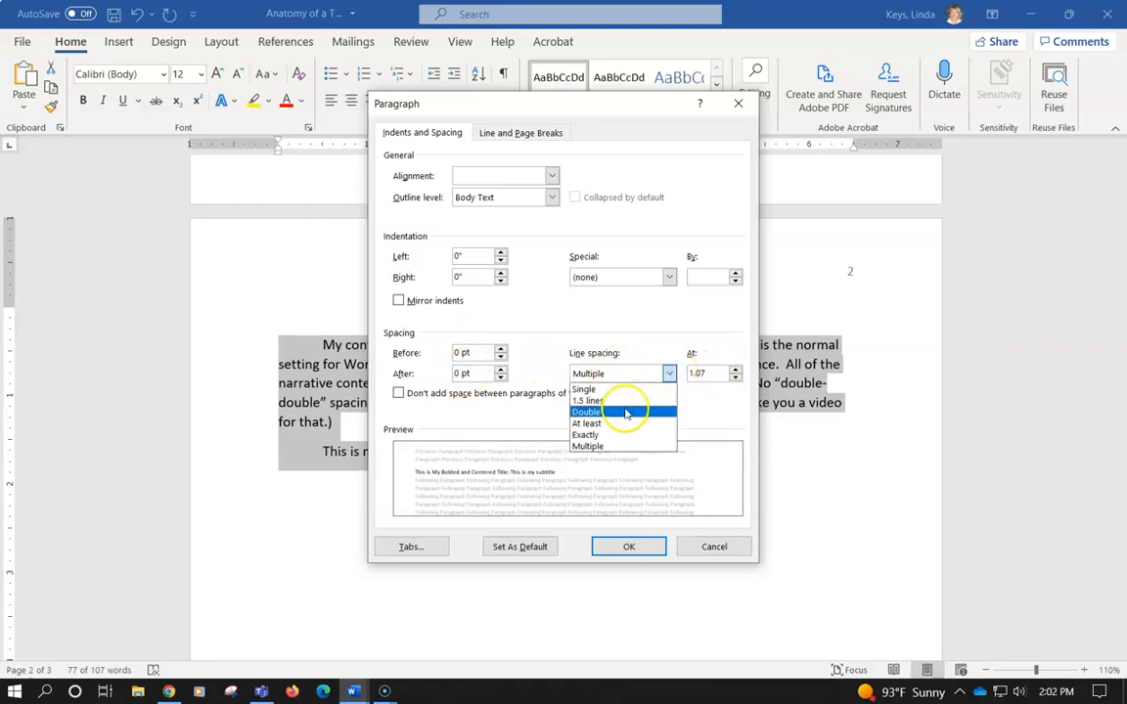
pyautogui.click(587, 410)
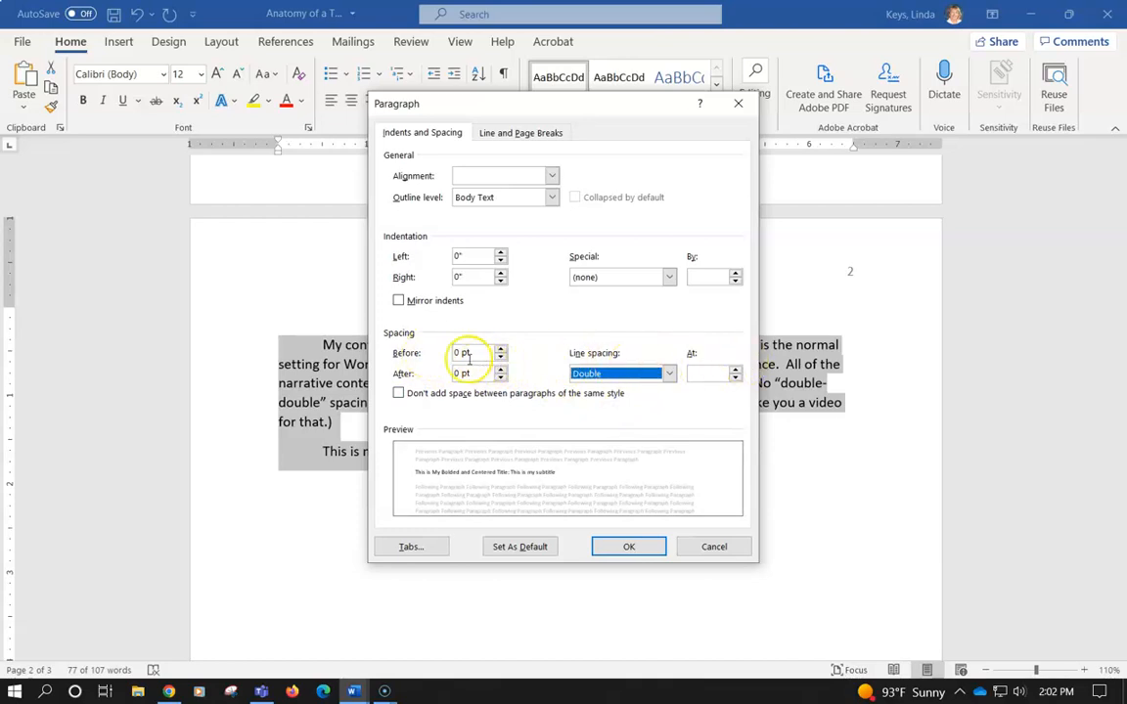
pyautogui.click(628, 546)
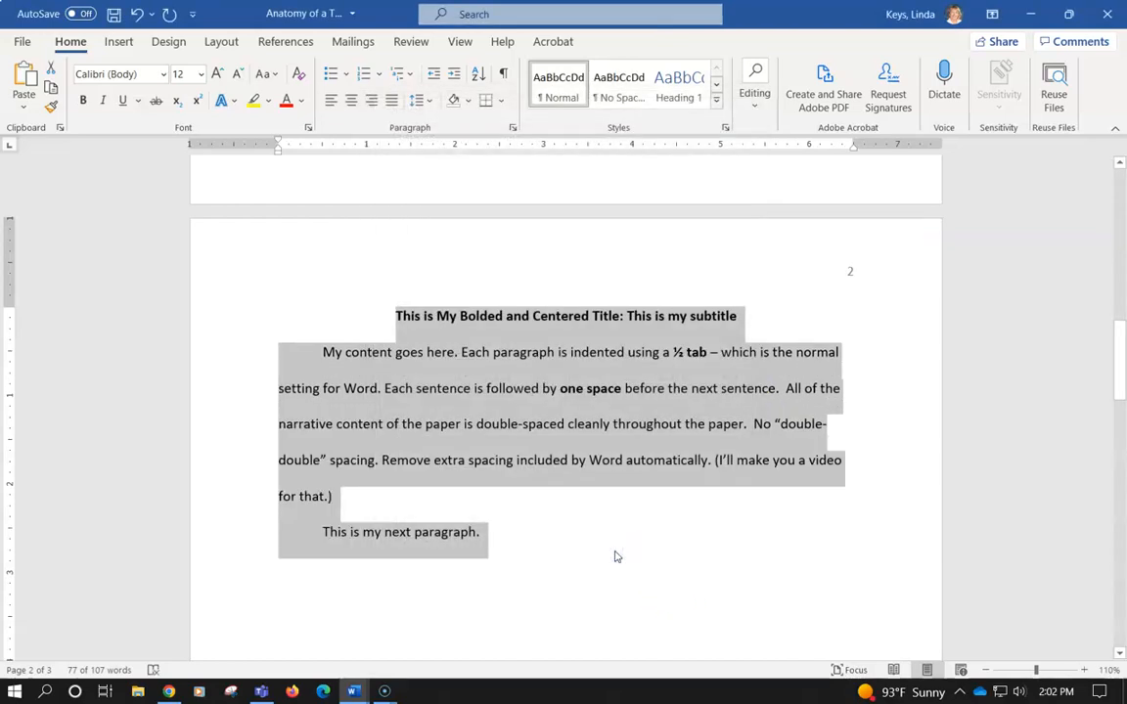
pyautogui.click(522, 439)
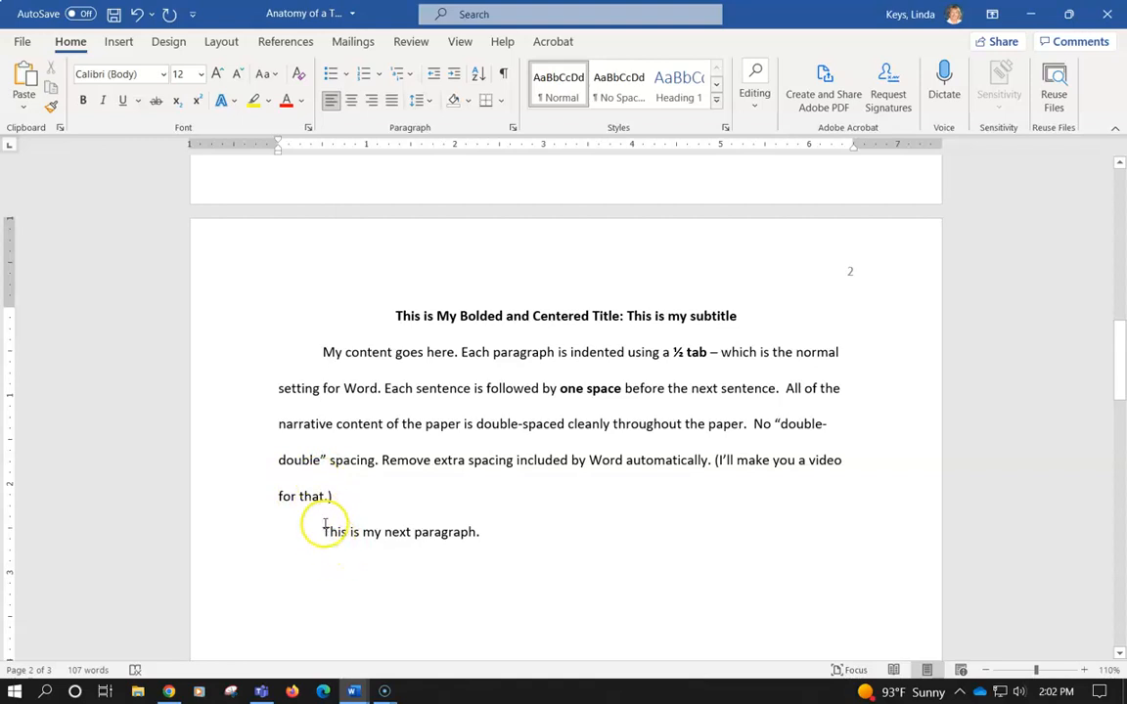
pyautogui.moveTo(683, 555)
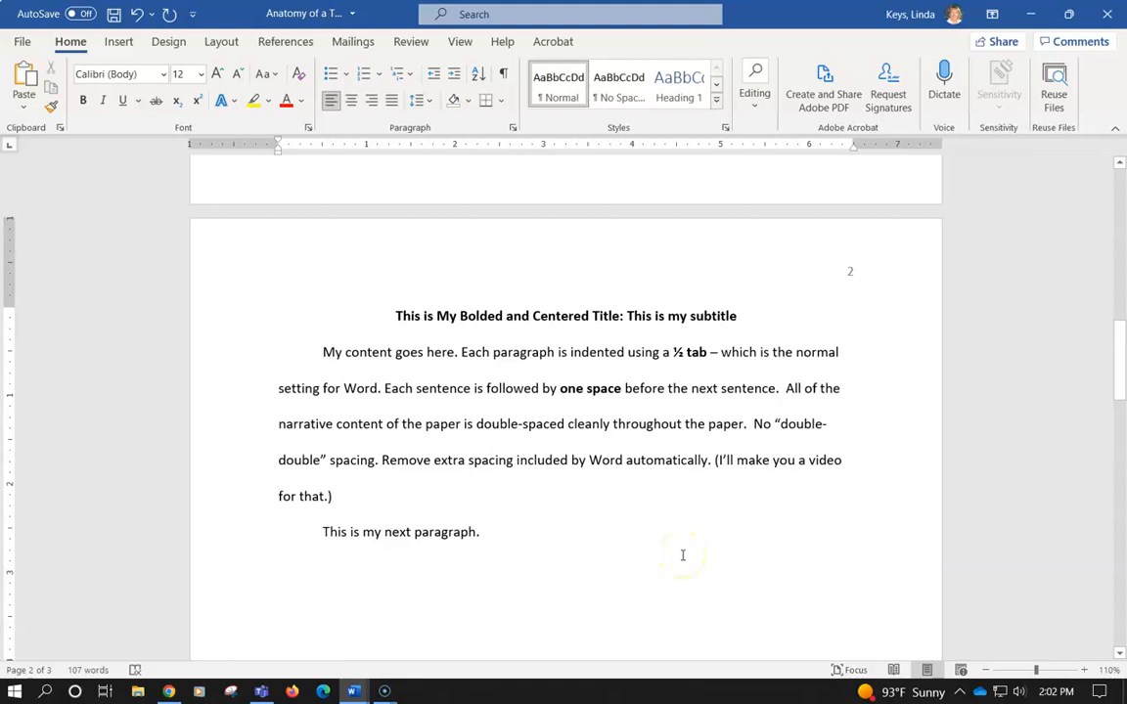
pyautogui.click(333, 496)
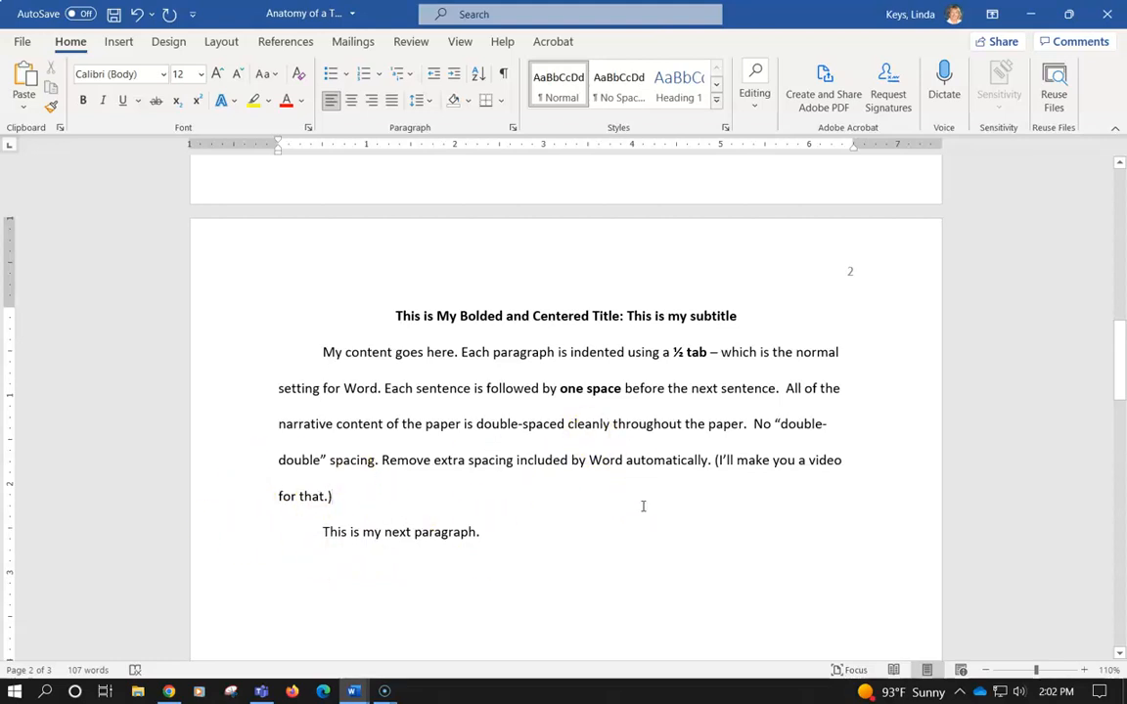
pyautogui.moveTo(389, 306)
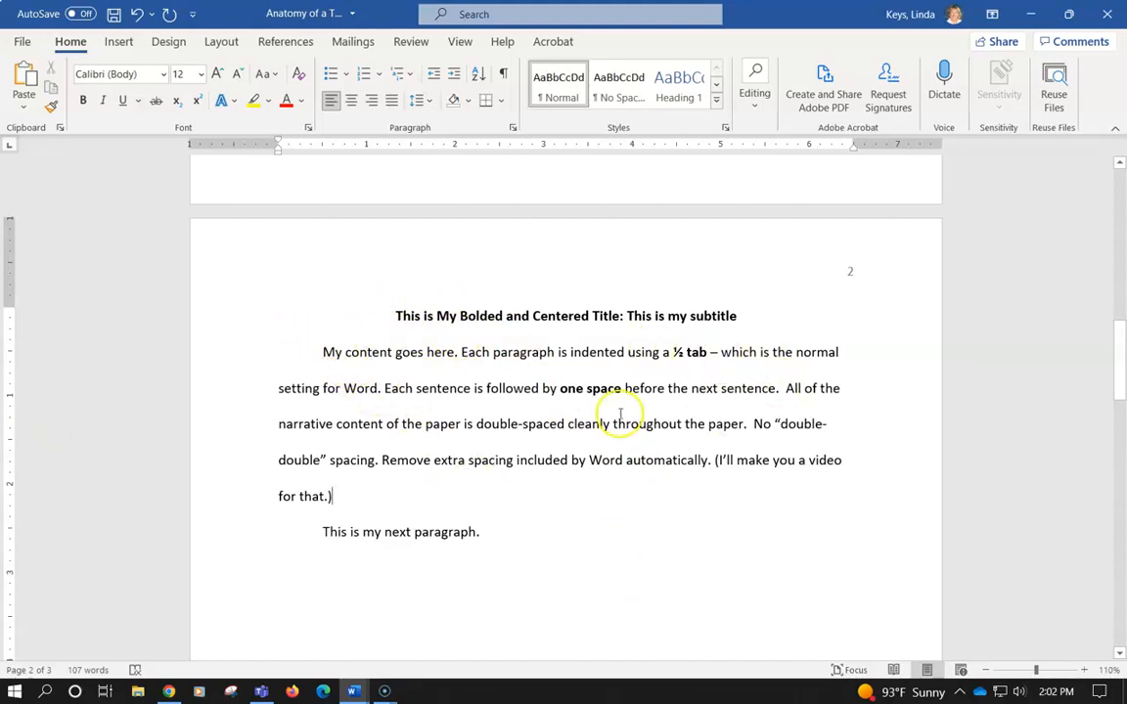
pyautogui.moveTo(606, 496)
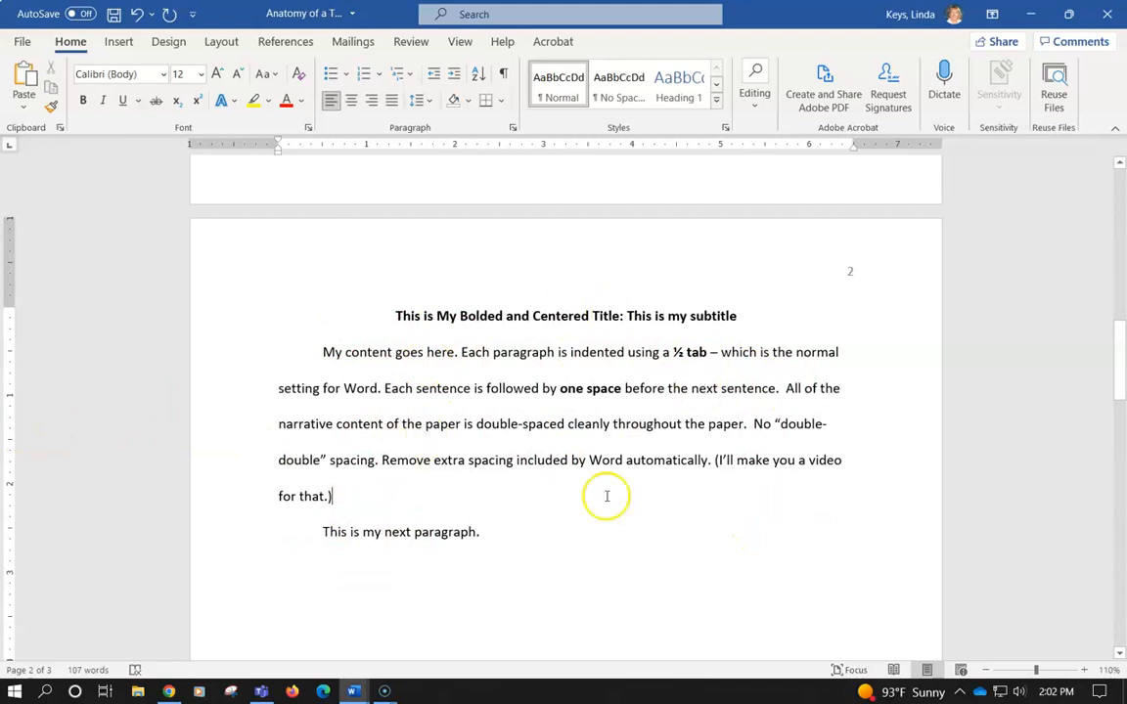
pyautogui.moveTo(595, 522)
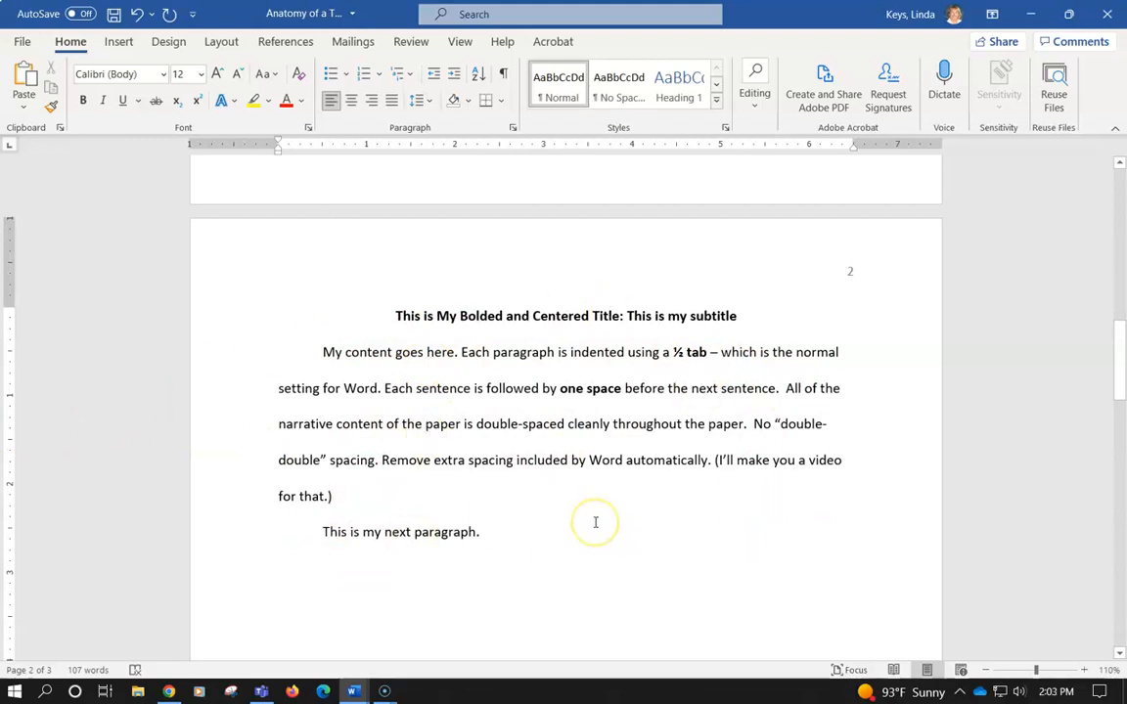
# Scroll down to page 3 showing the bold centered References heading.
pyautogui.scroll(-3)
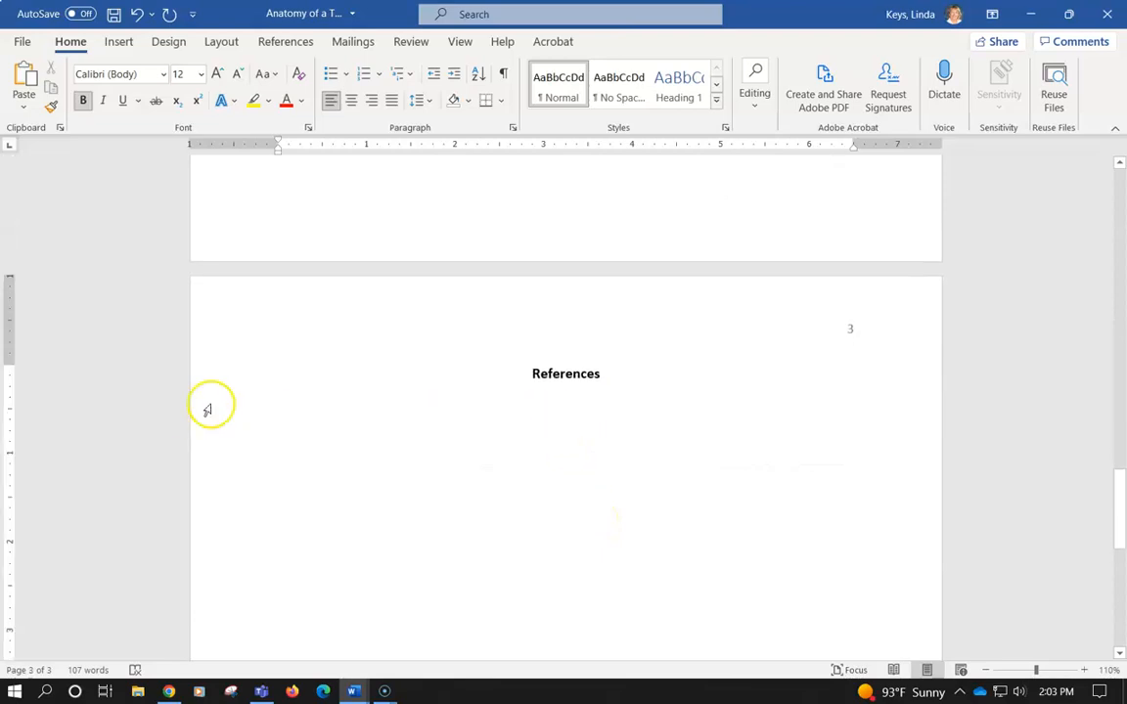
pyautogui.moveTo(274, 406)
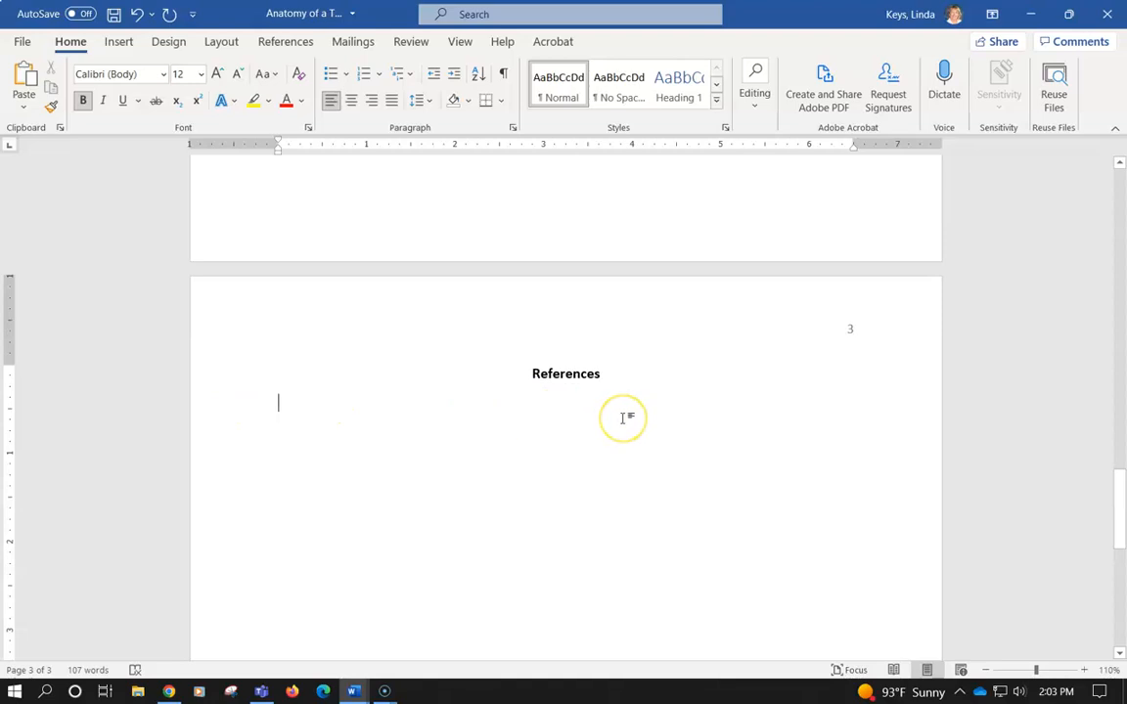
pyautogui.moveTo(498, 437)
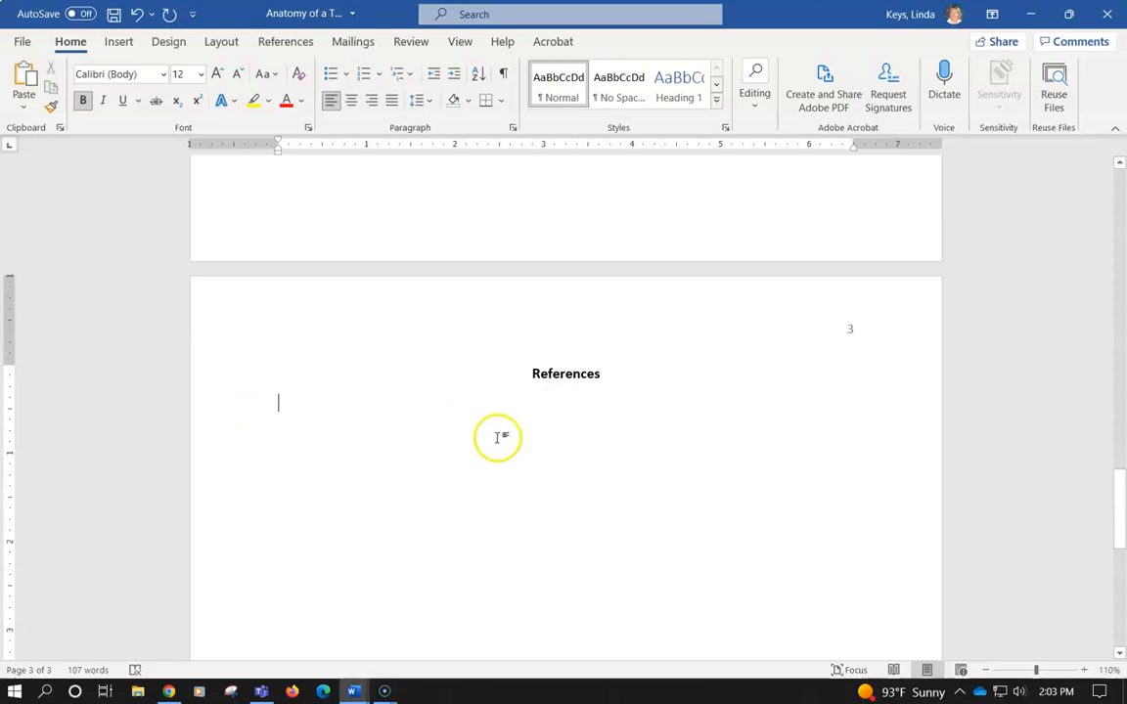
pyautogui.moveTo(24, 674)
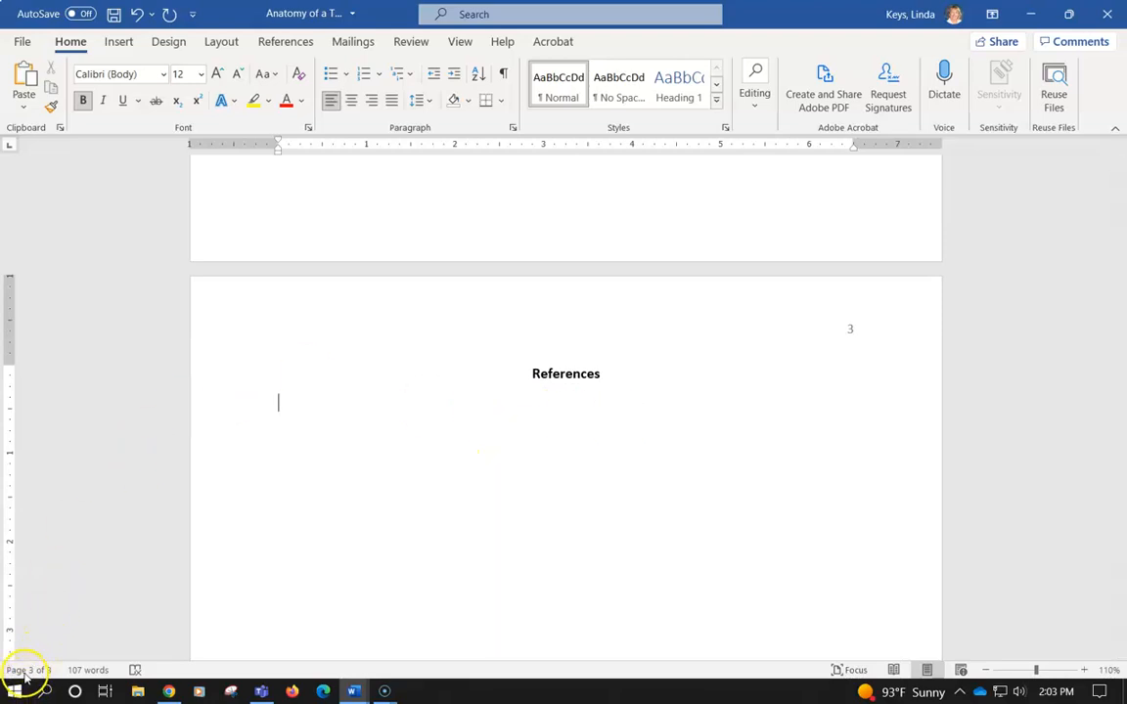